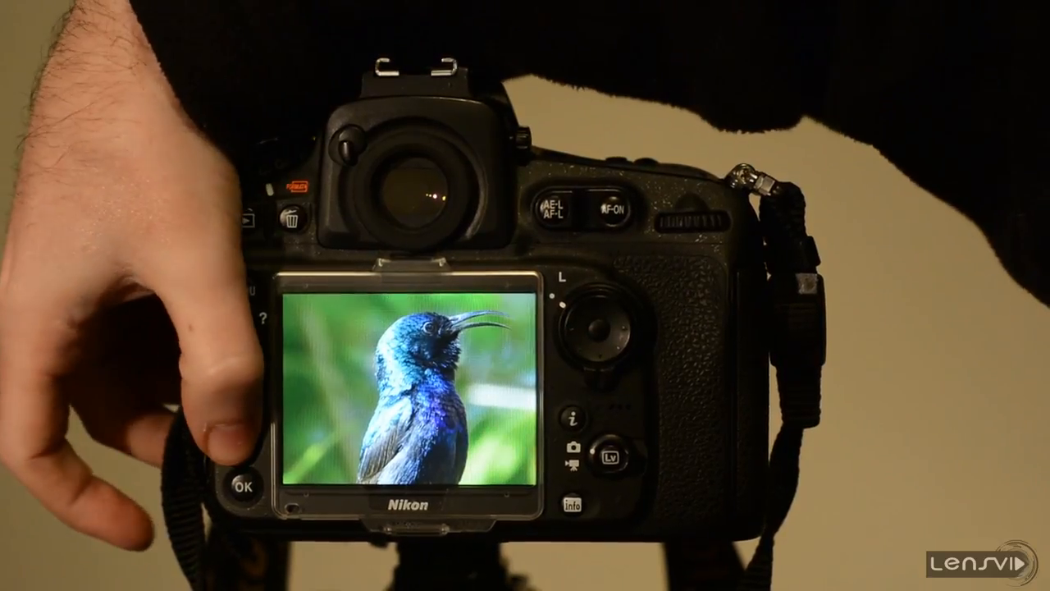
click(240, 290)
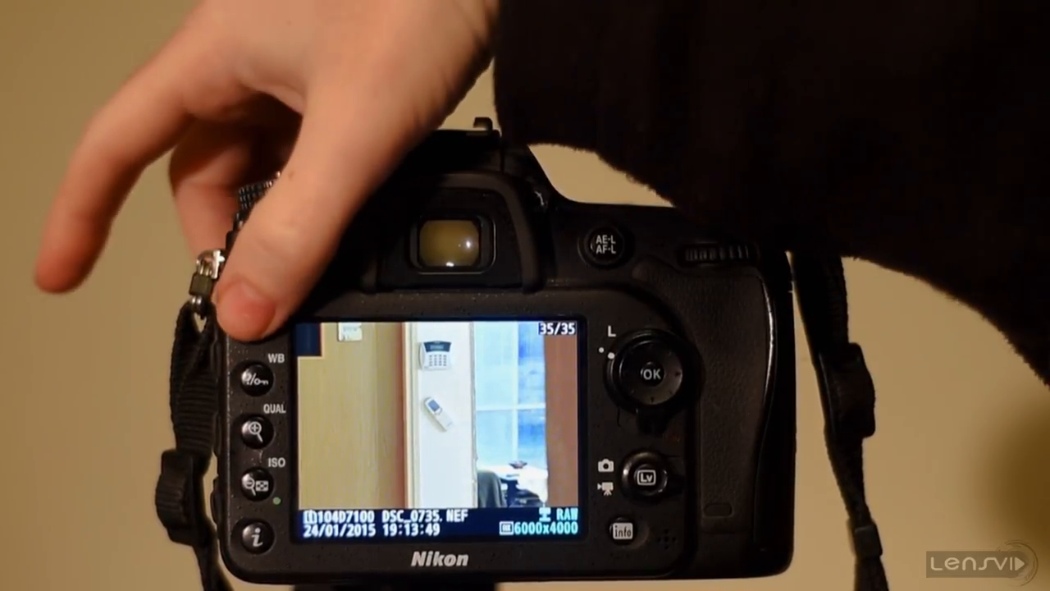
click(256, 325)
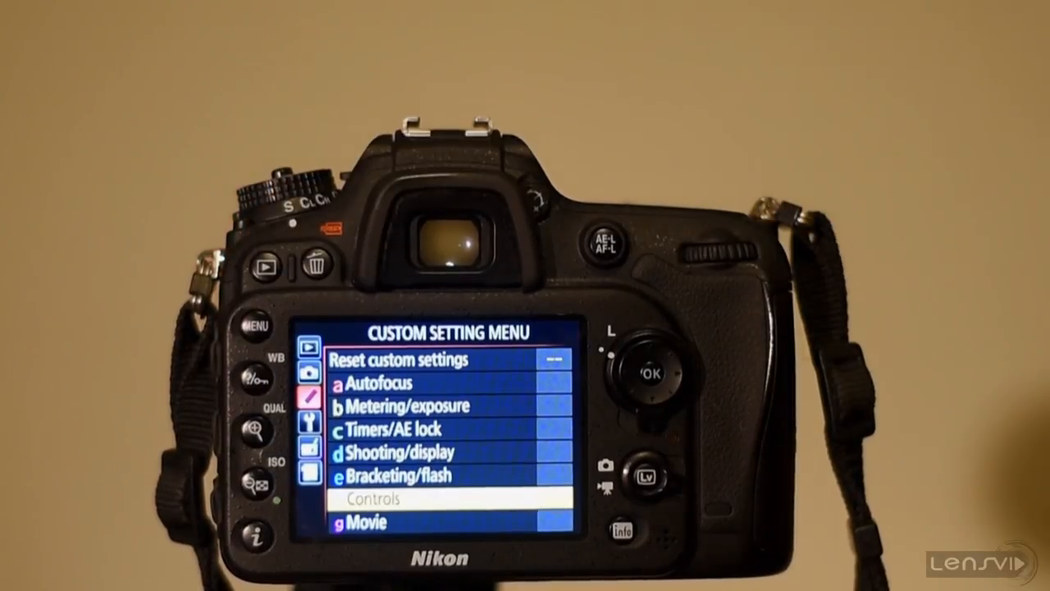